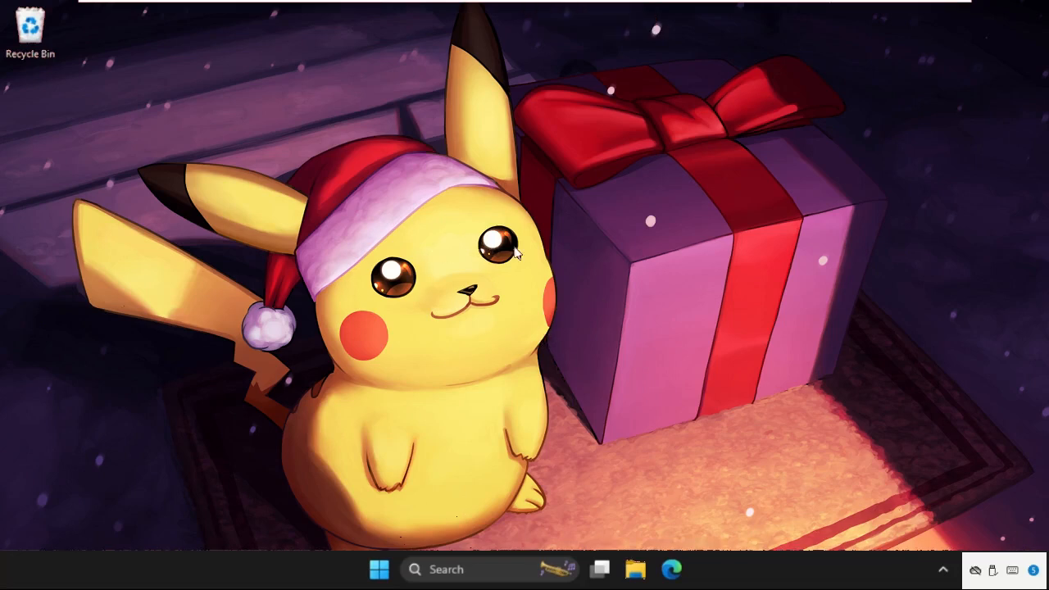
{"action": "mouse_move", "coordinate": [449, 297]}
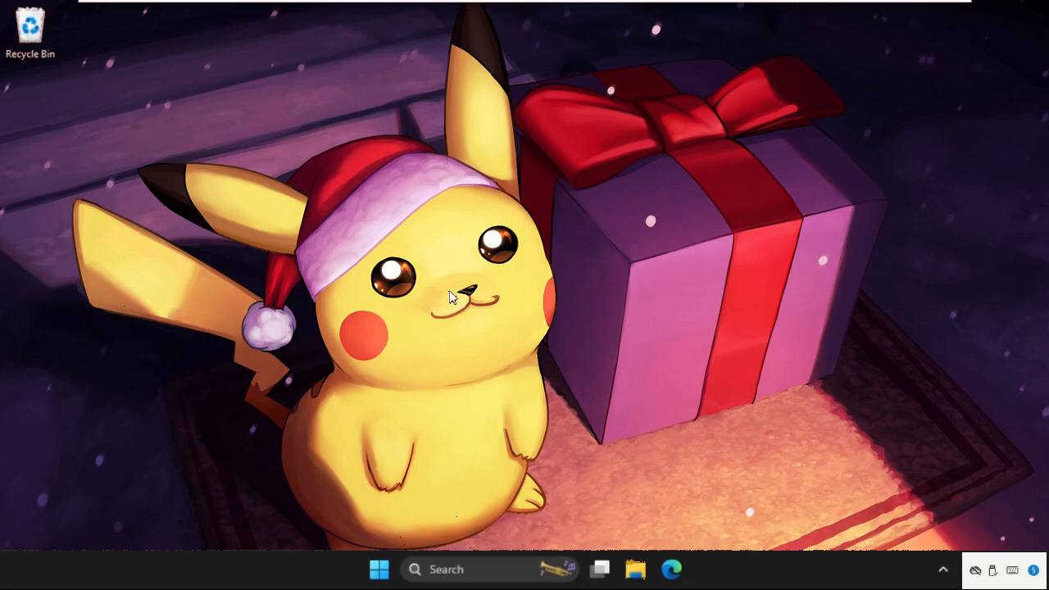
- Launch Registry Editor by running 'regedit' from the Start menu's Run dialog
{"action": "key", "text": "Win+r"}
{"action": "type", "text": "regrdit"}
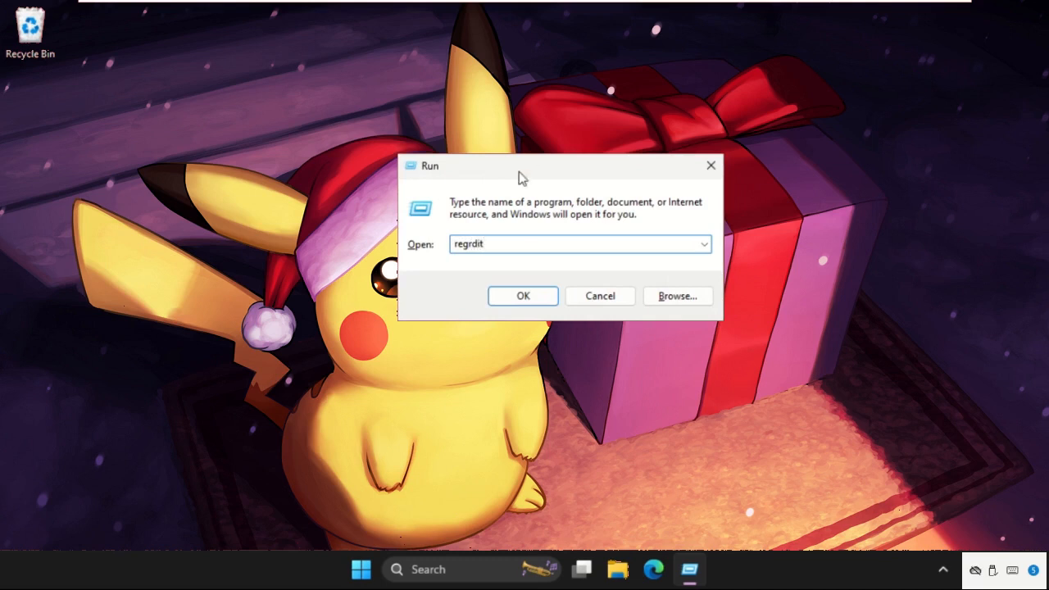
{"action": "left_click", "coordinate": [523, 295]}
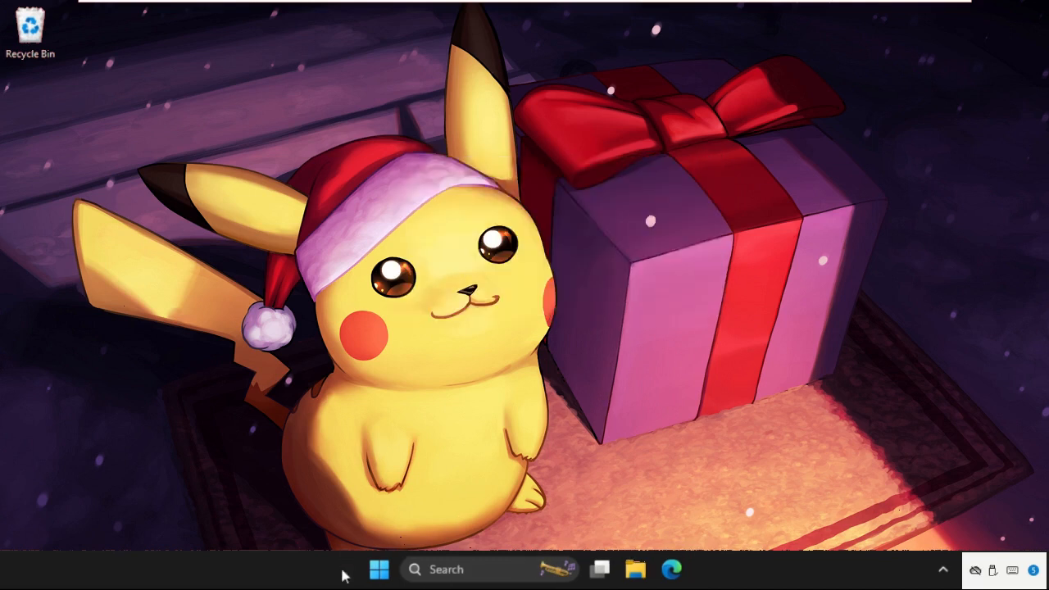
{"action": "right_click", "coordinate": [387, 571]}
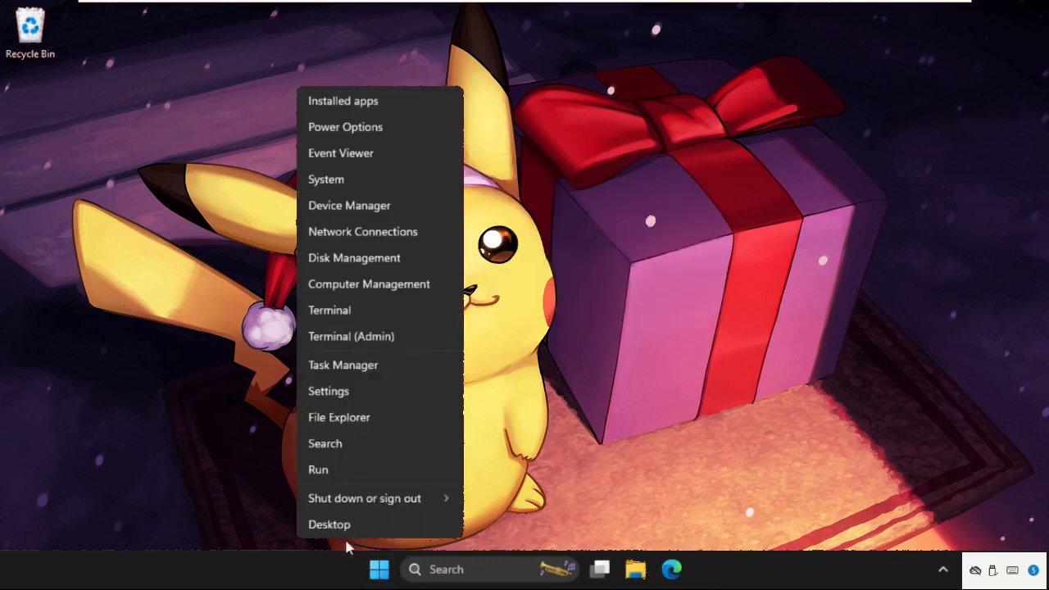
{"action": "left_click", "coordinate": [318, 469]}
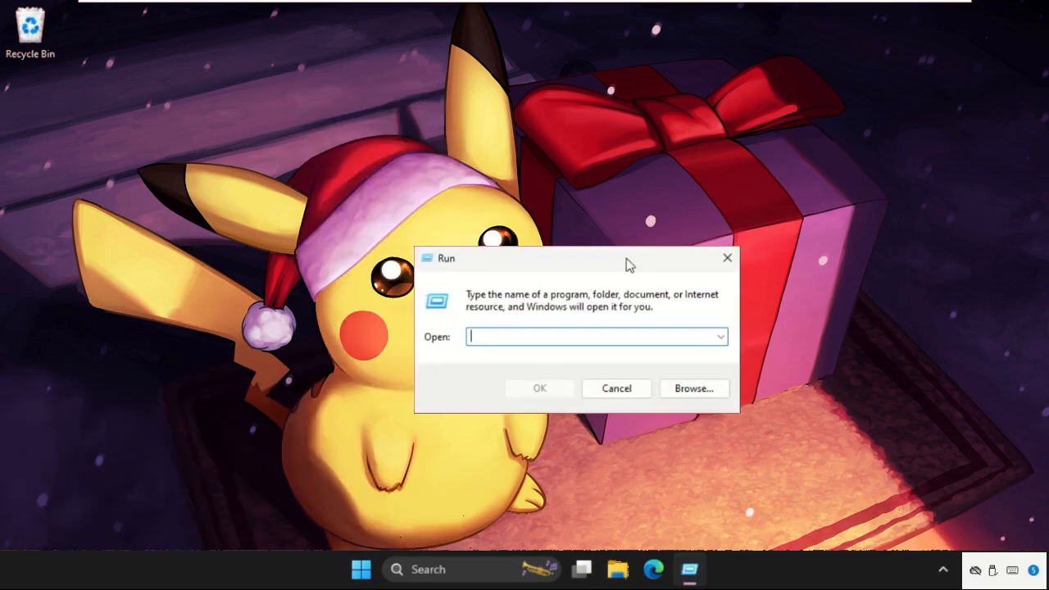
{"action": "type", "text": "regedit"}
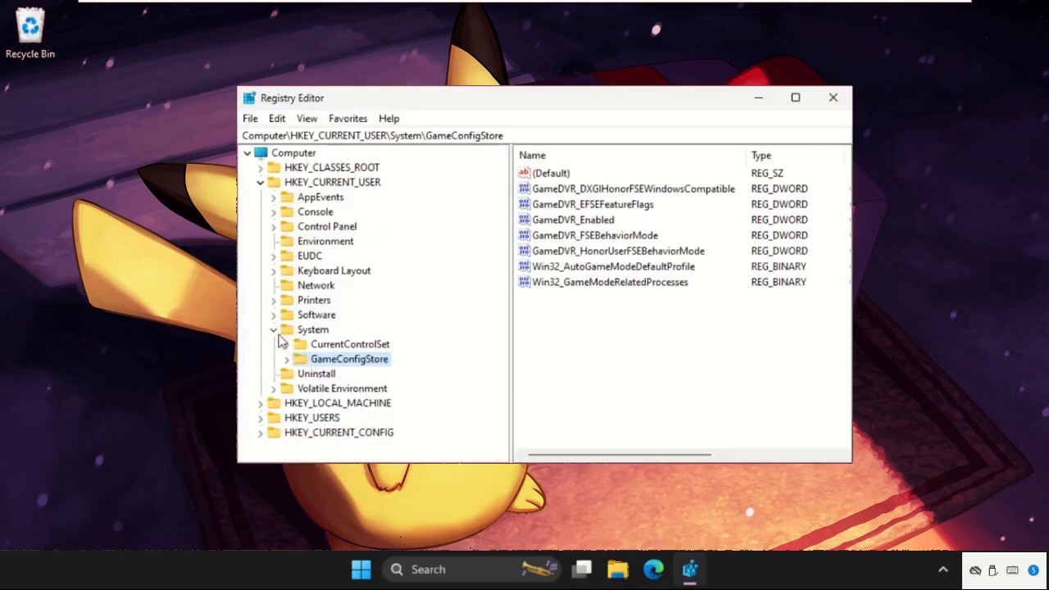
- Navigate the tree to HKEY_CURRENT_USER\Control Panel\Input Method
{"action": "left_click", "coordinate": [260, 182]}
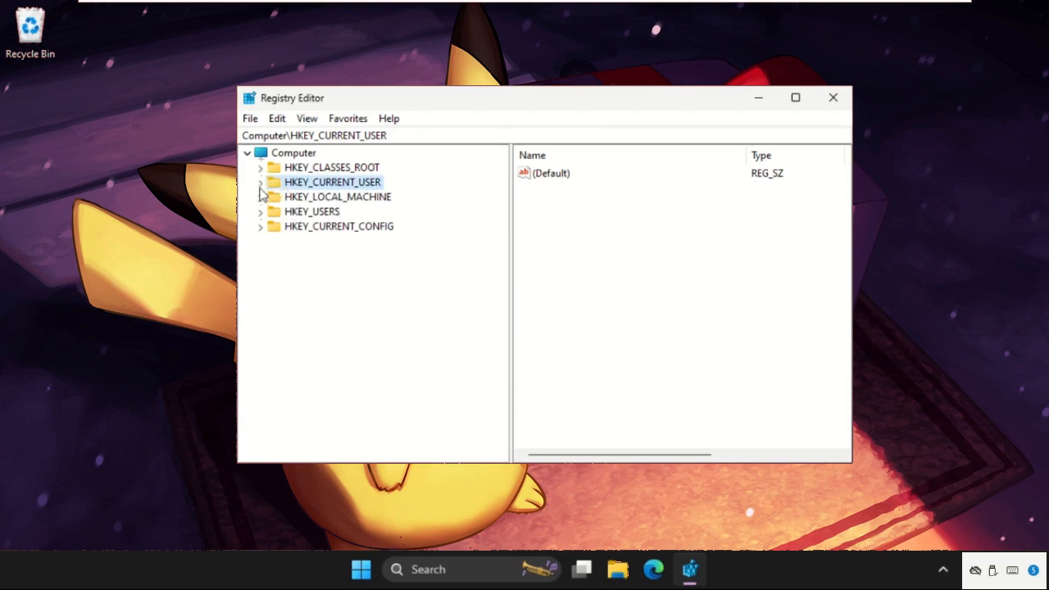
{"action": "left_click", "coordinate": [259, 181]}
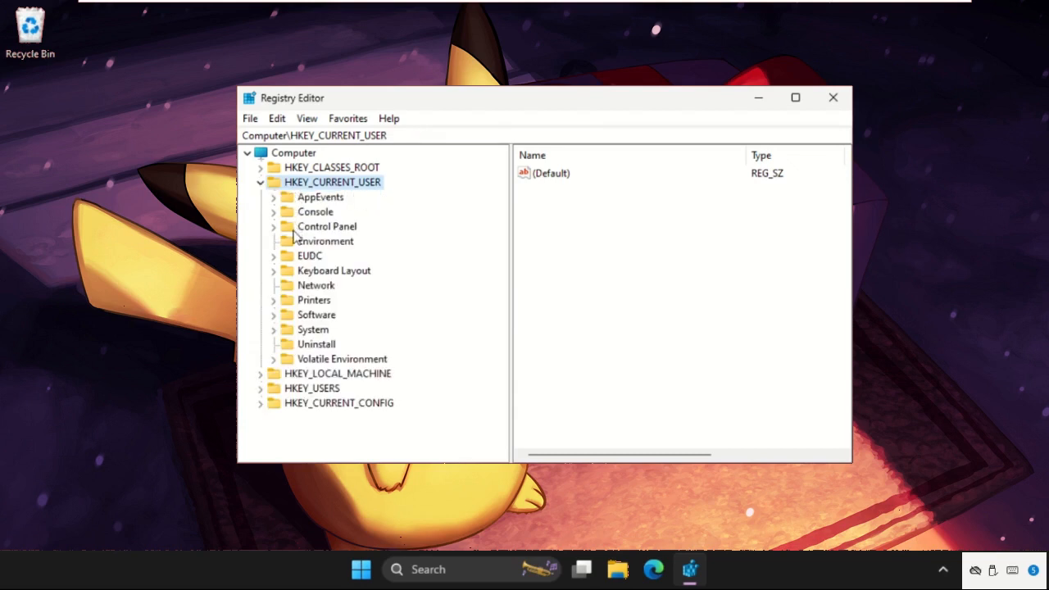
{"action": "mouse_move", "coordinate": [275, 233]}
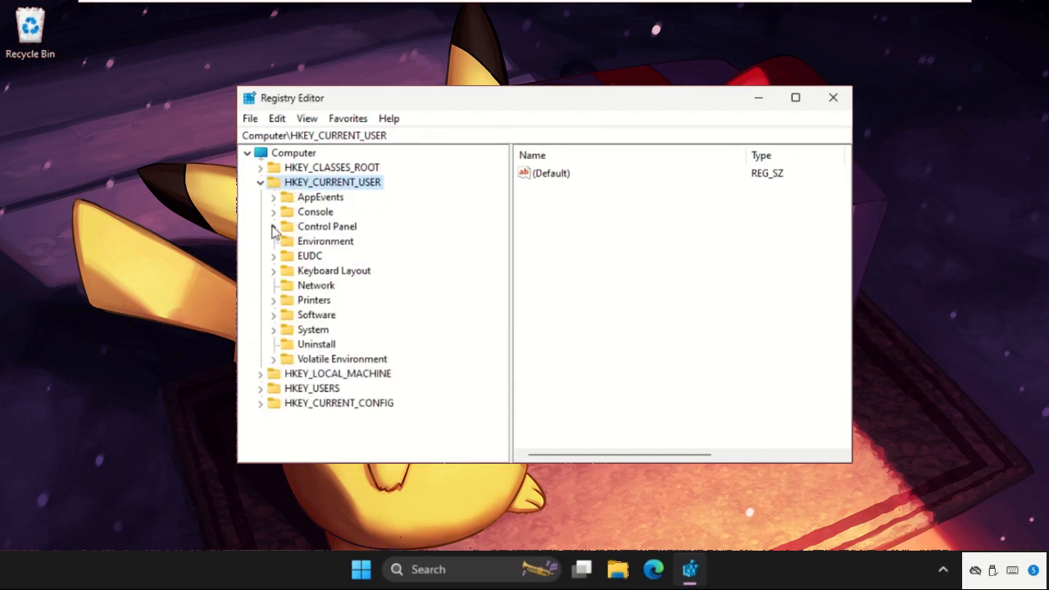
{"action": "left_click", "coordinate": [272, 226]}
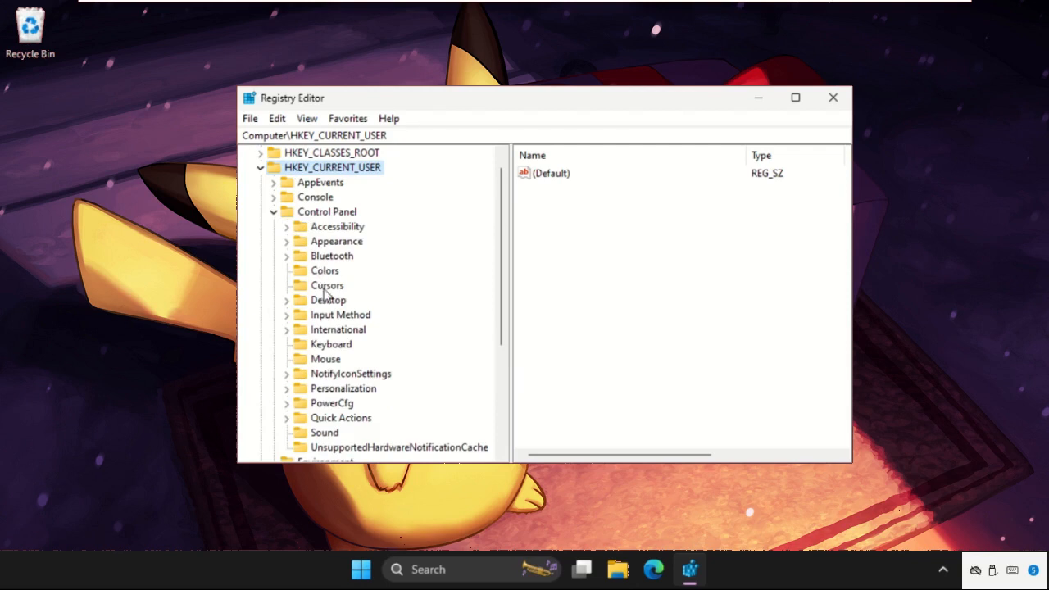
{"action": "scroll", "scroll_direction": "down", "scroll_amount": 3}
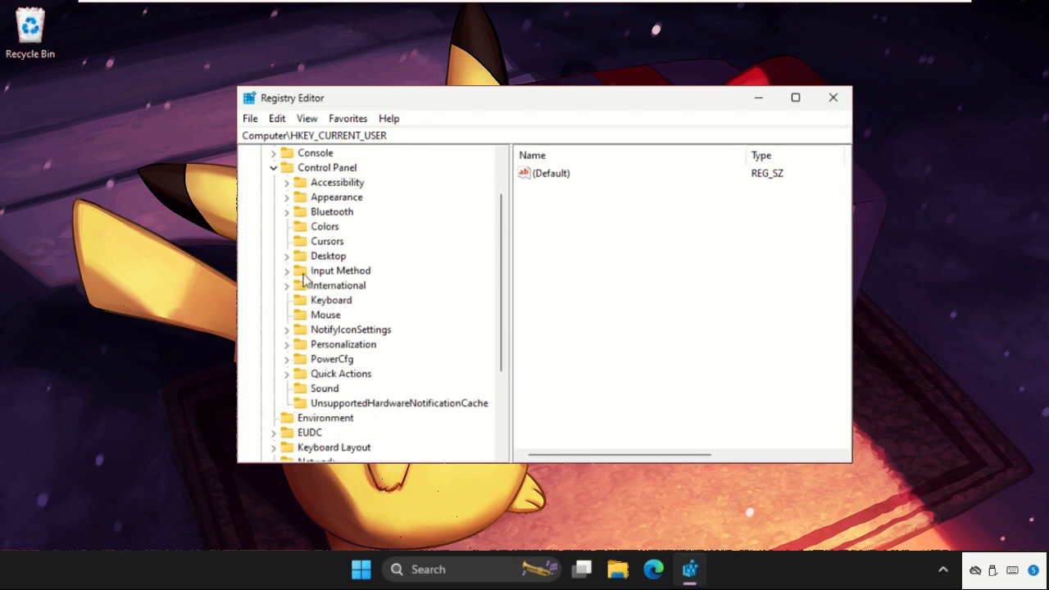
{"action": "left_click", "coordinate": [341, 271]}
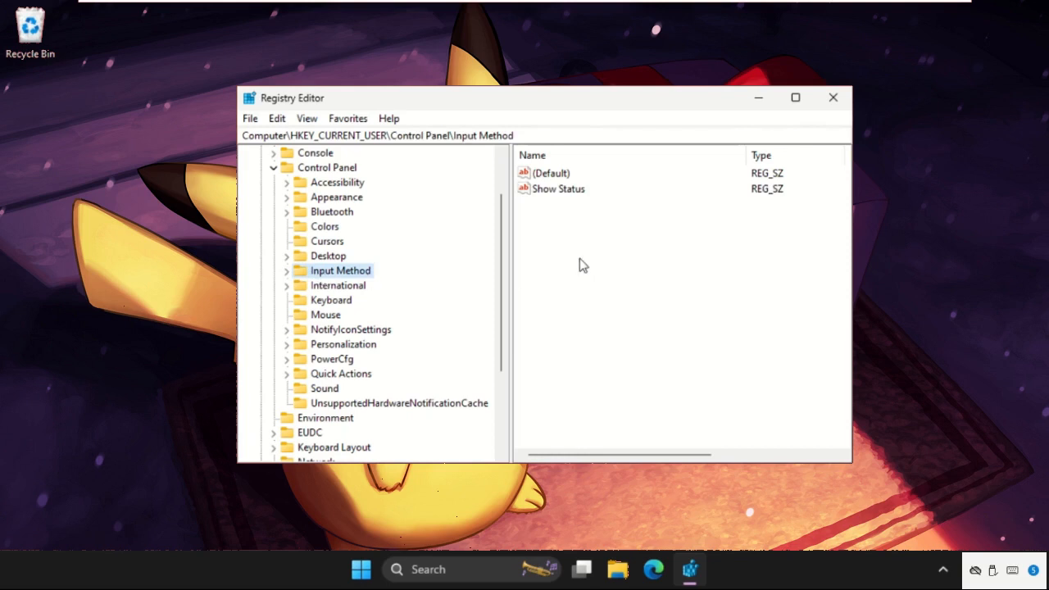
- Create a new string value named EnableHexNumpad under the Input Method key
{"action": "right_click", "coordinate": [583, 264]}
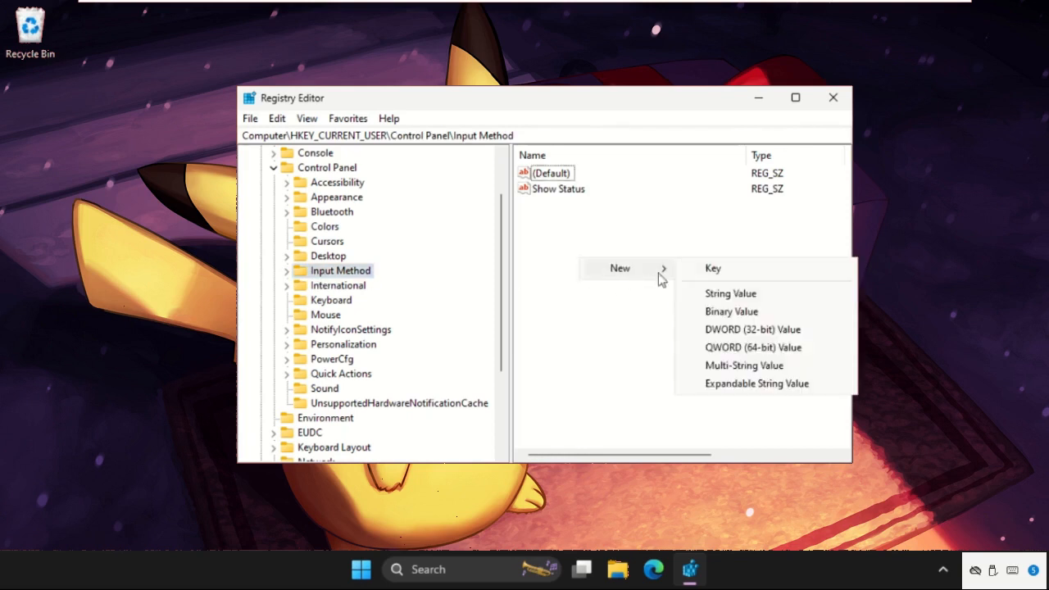
{"action": "left_click", "coordinate": [730, 292]}
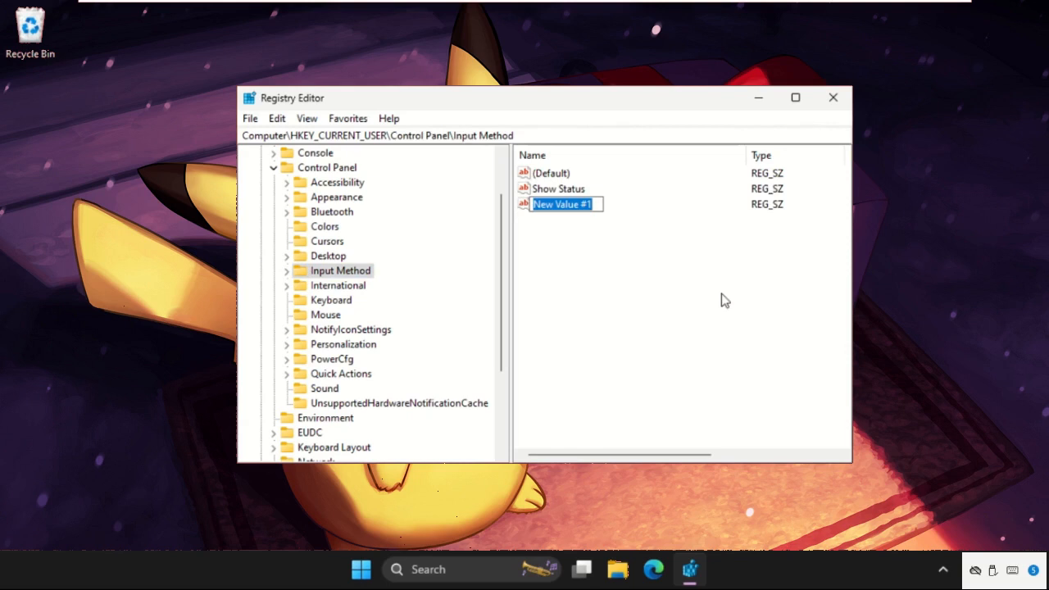
{"action": "type", "text": "EnableHe"}
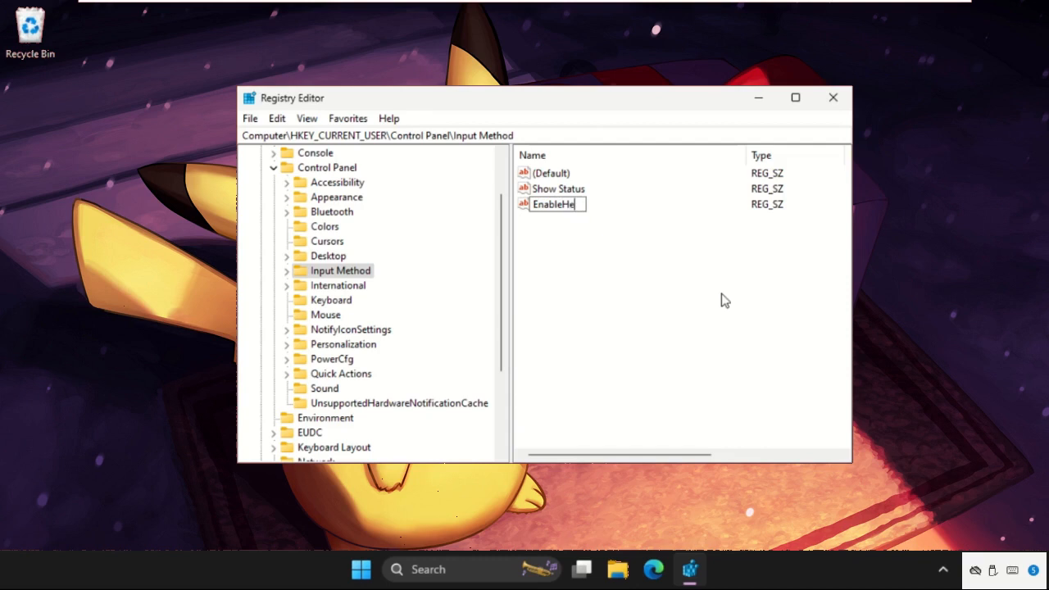
{"action": "type", "text": "x"}
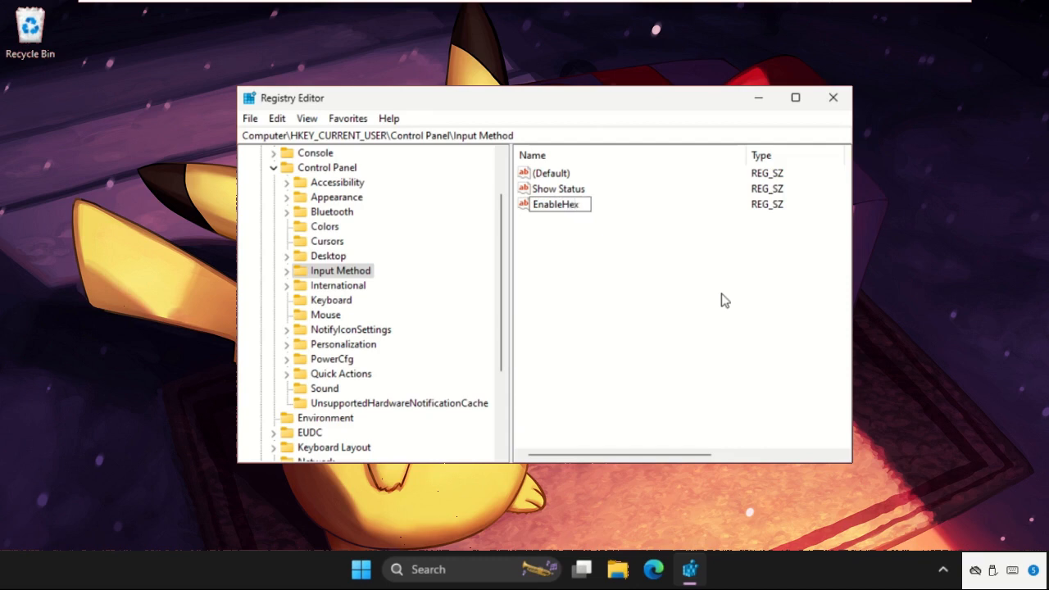
{"action": "type", "text": "Numpad"}
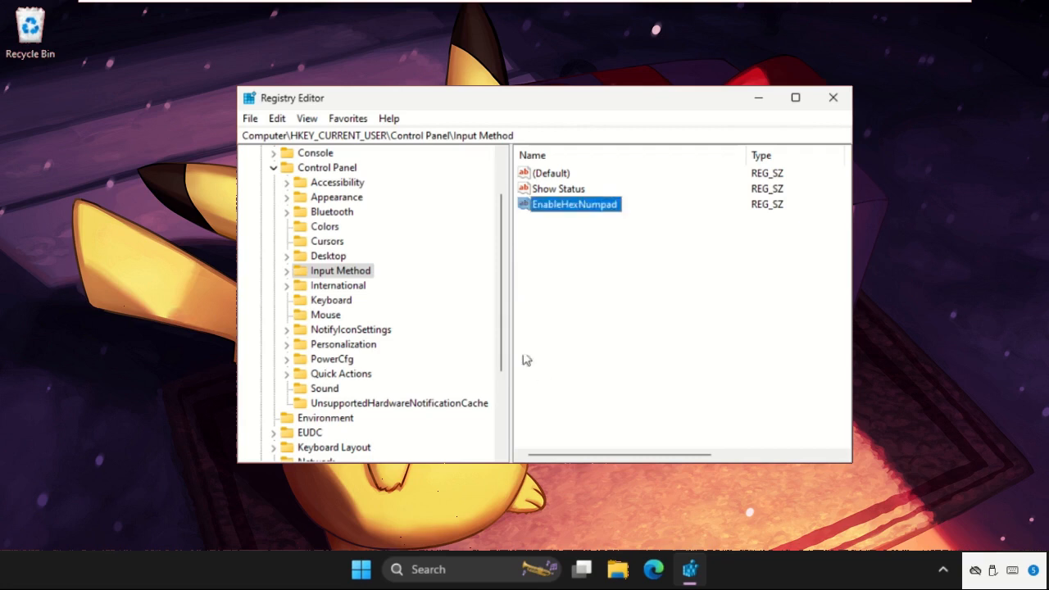
- Modify and confirm the EnableHexNumpad value data, then close Registry Editor
{"action": "right_click", "coordinate": [570, 203]}
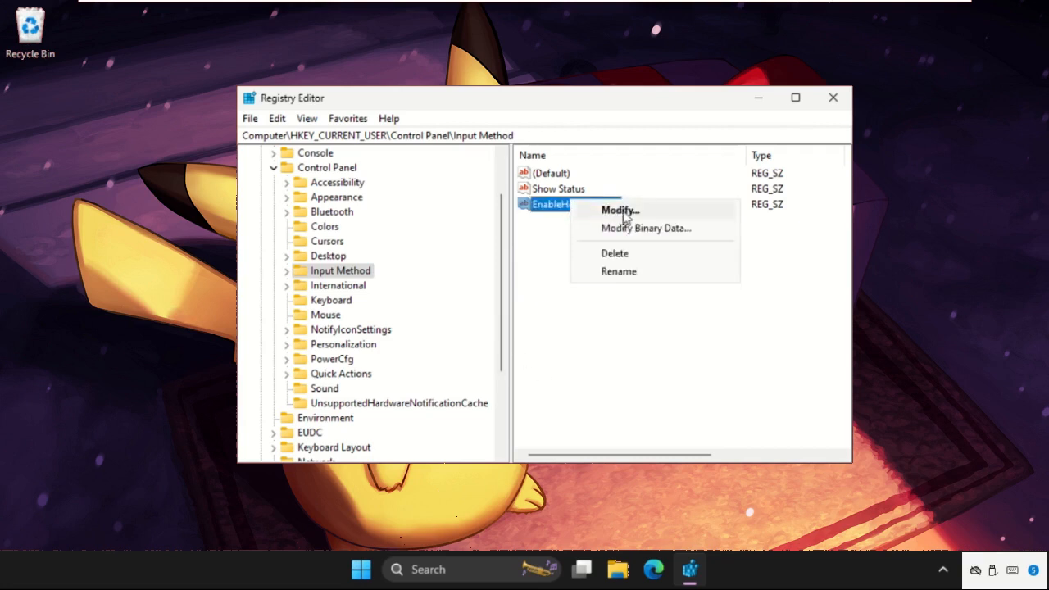
{"action": "left_click", "coordinate": [620, 210]}
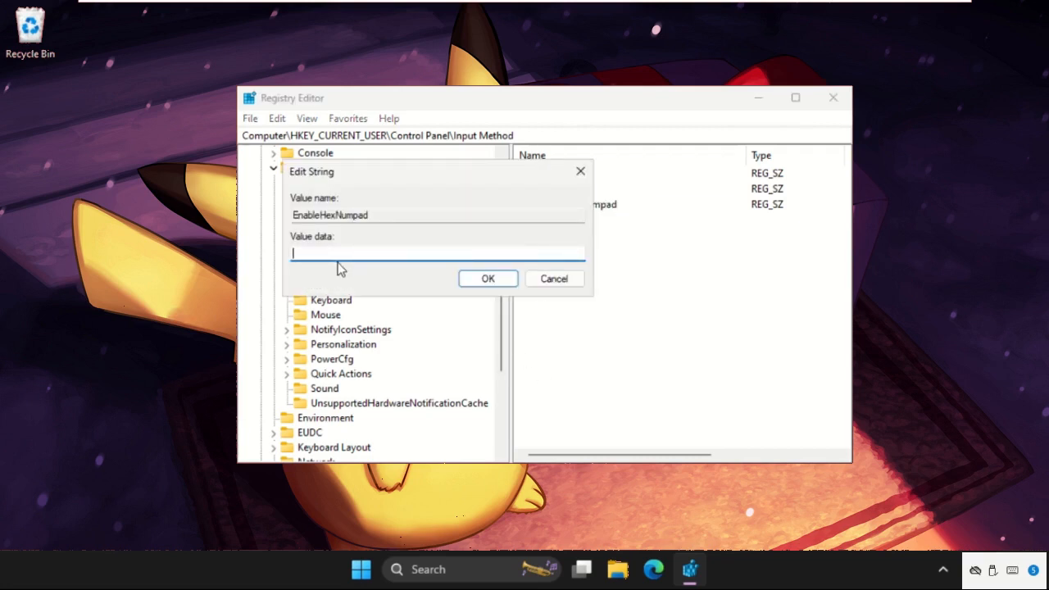
{"action": "left_click", "coordinate": [489, 279]}
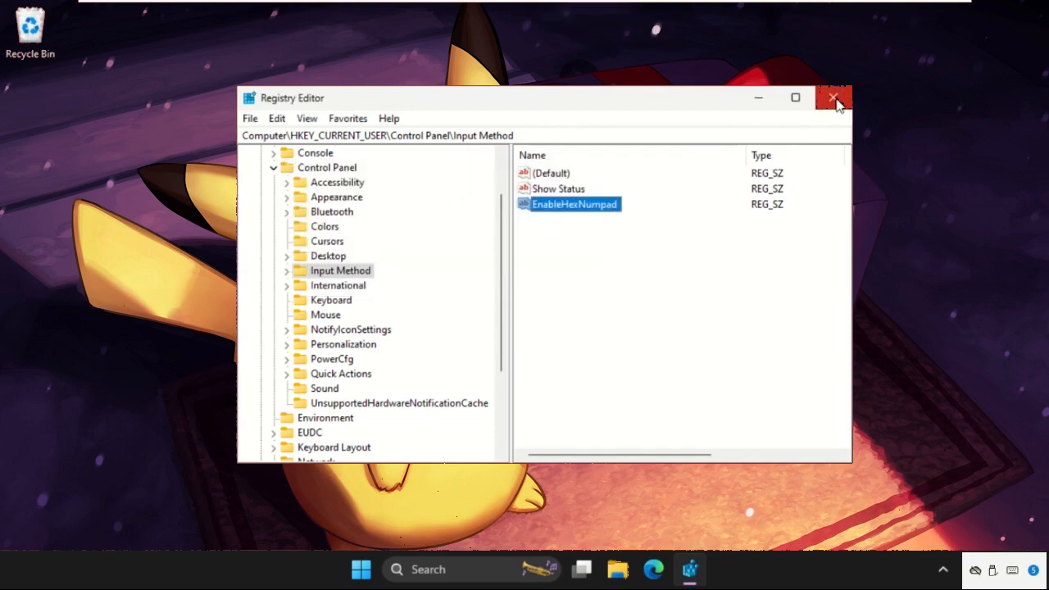
{"action": "left_click", "coordinate": [831, 98]}
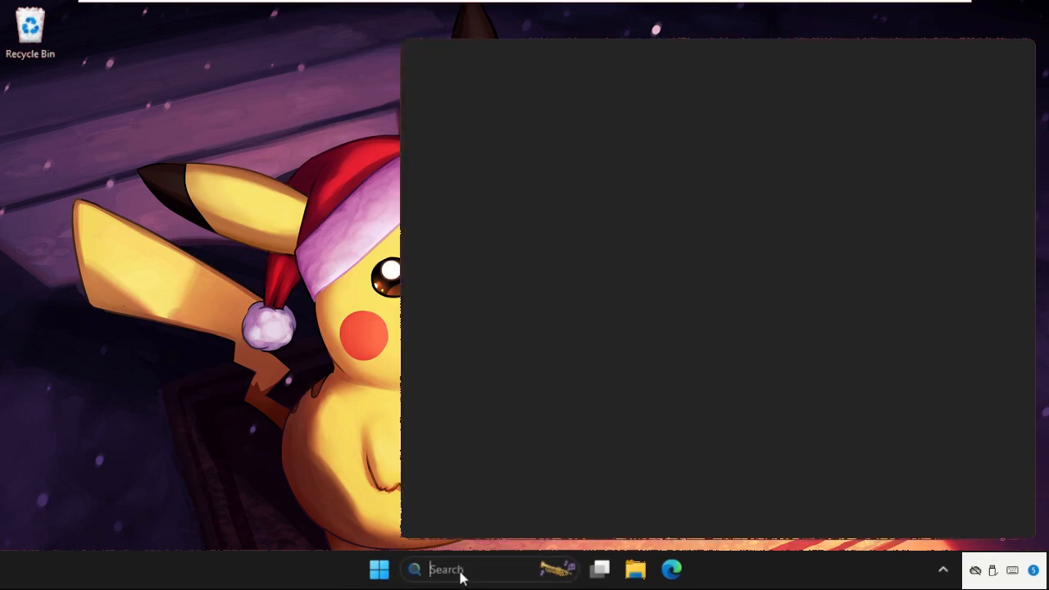
- Start an administrator Command Prompt via search for 'cmd', approving the UAC prompt
{"action": "type", "text": "cmd"}
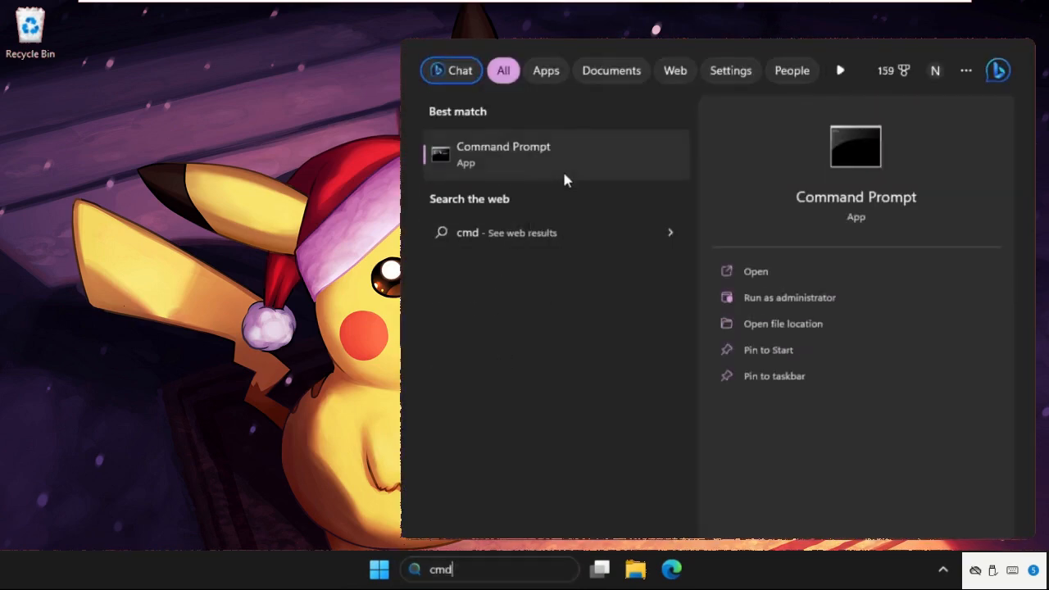
{"action": "left_click", "coordinate": [790, 298]}
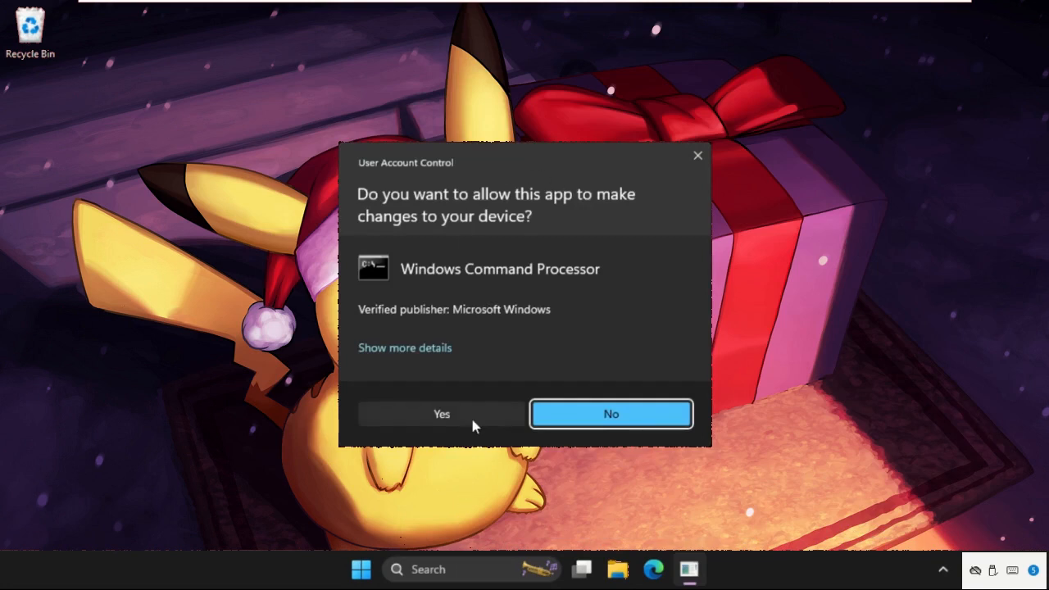
{"action": "left_click", "coordinate": [441, 413]}
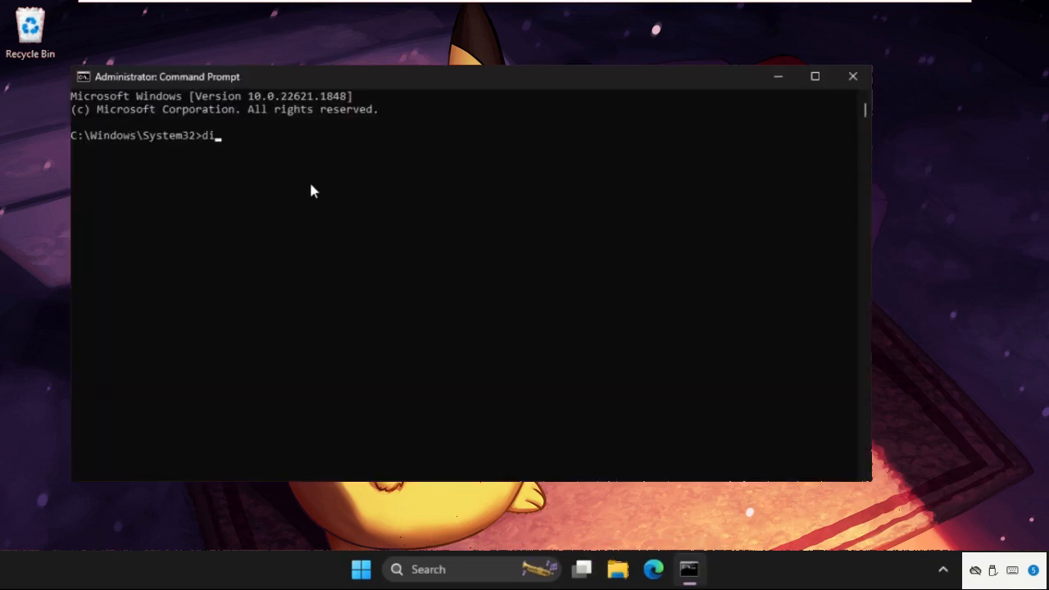
- Run 'dism /online /cleanup-image /restorehealth' in the elevated Command Prompt
{"action": "type", "text": "sm /"}
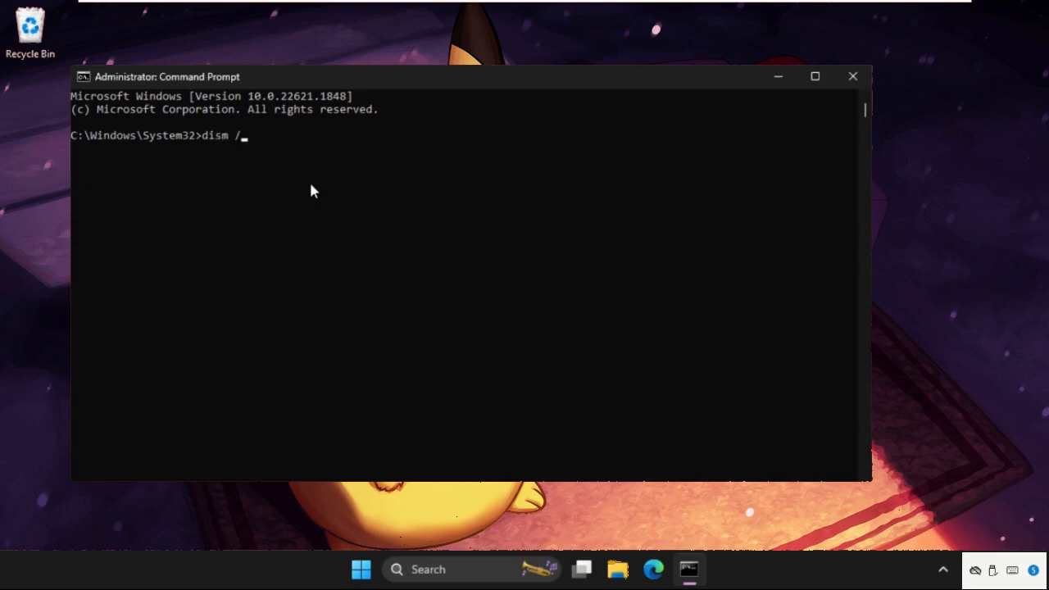
{"action": "type", "text": "onlin"}
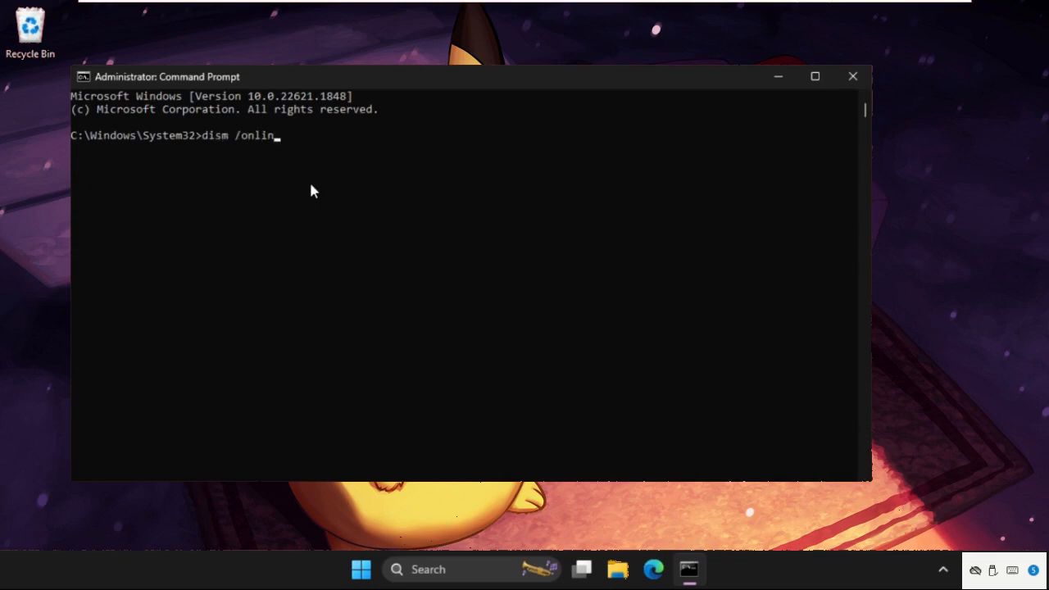
{"action": "type", "text": "e /"}
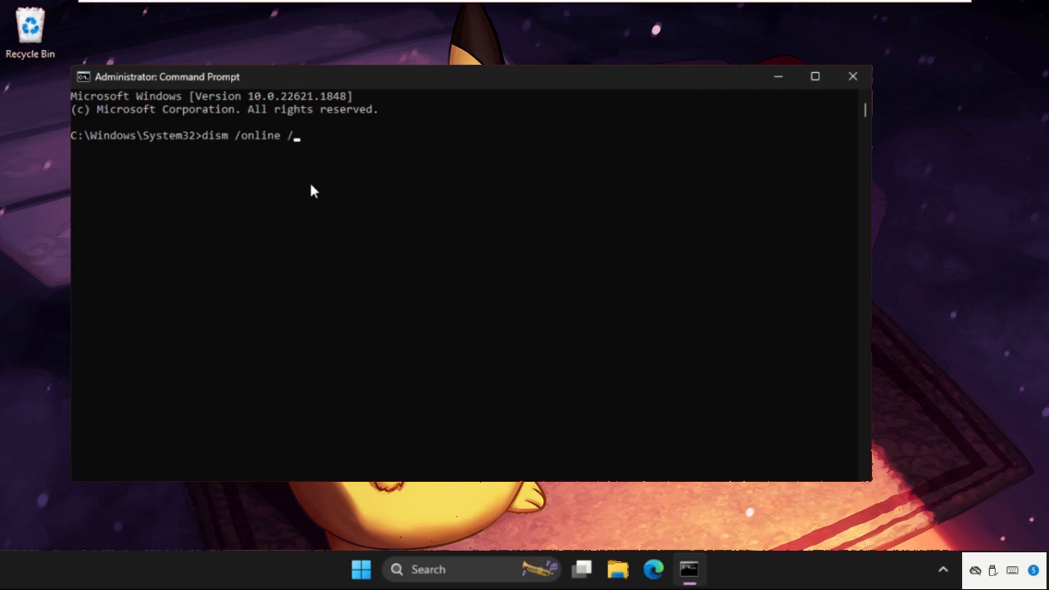
{"action": "type", "text": "cleanu"}
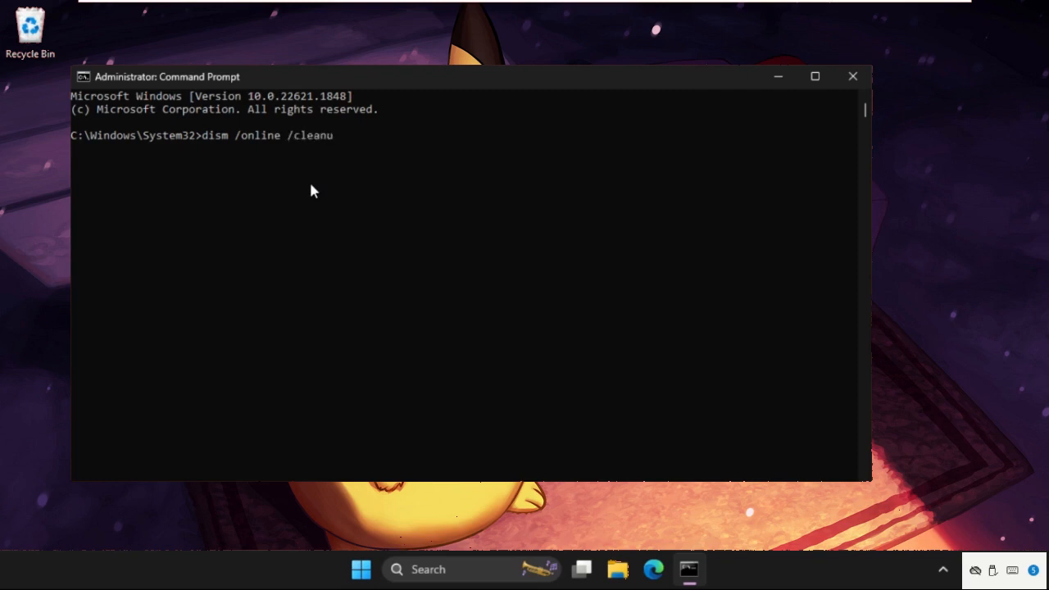
{"action": "type", "text": "p-ima"}
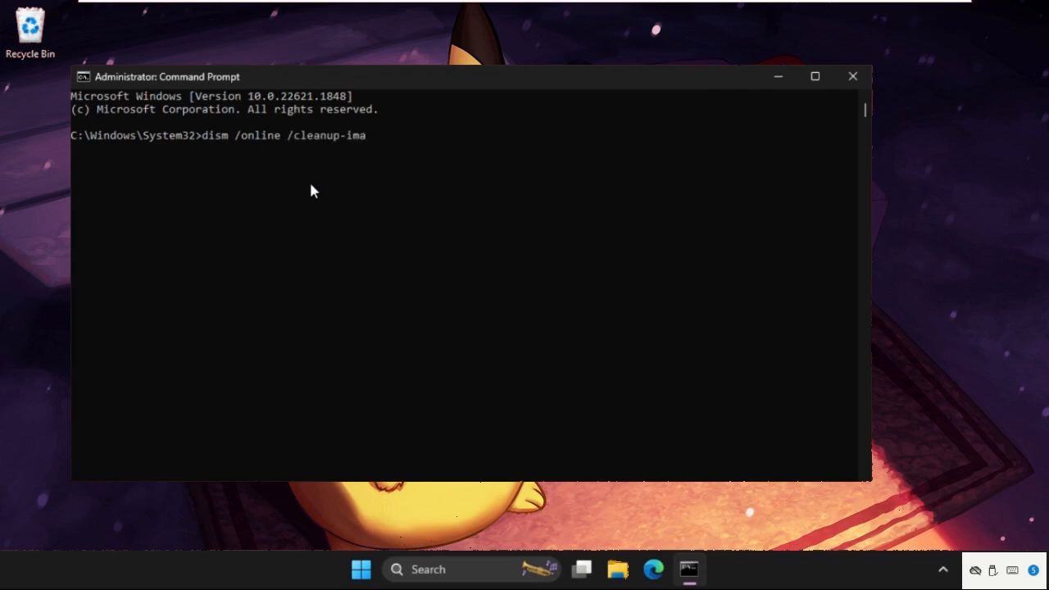
{"action": "type", "text": "g"}
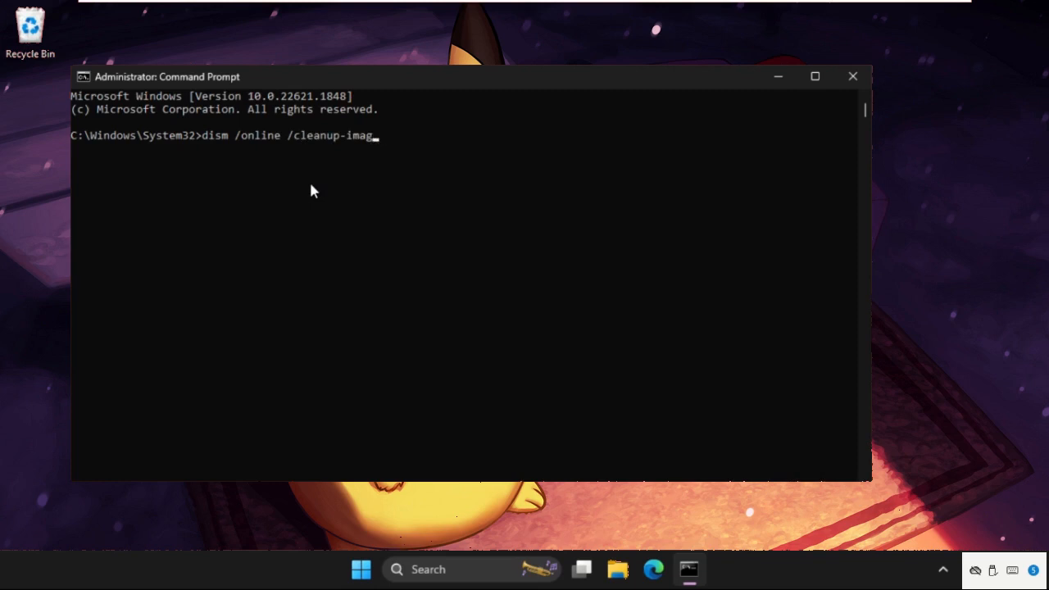
{"action": "type", "text": "e"}
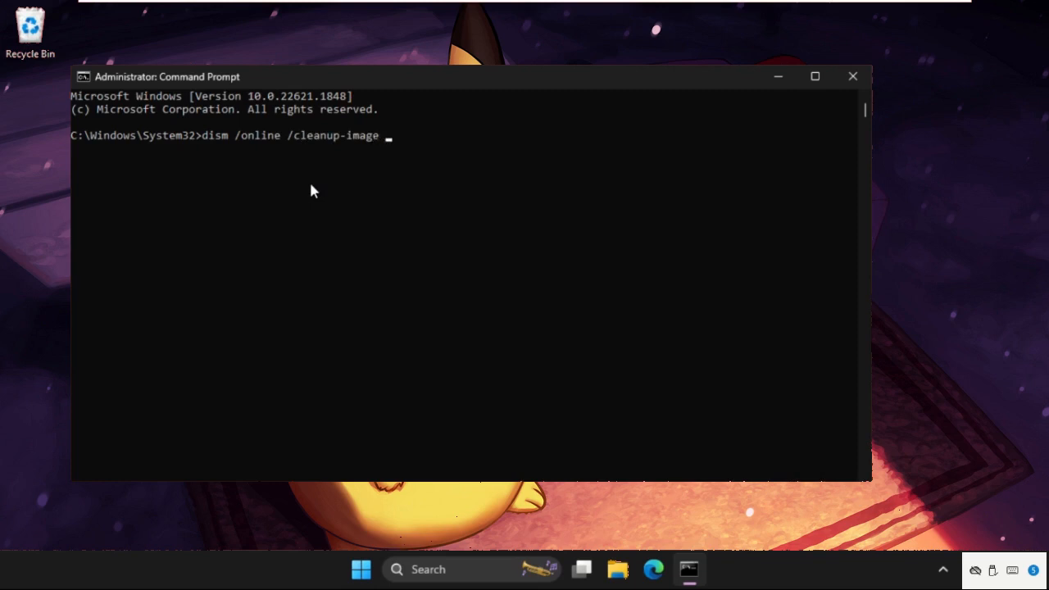
{"action": "type", "text": "/restorehealth"}
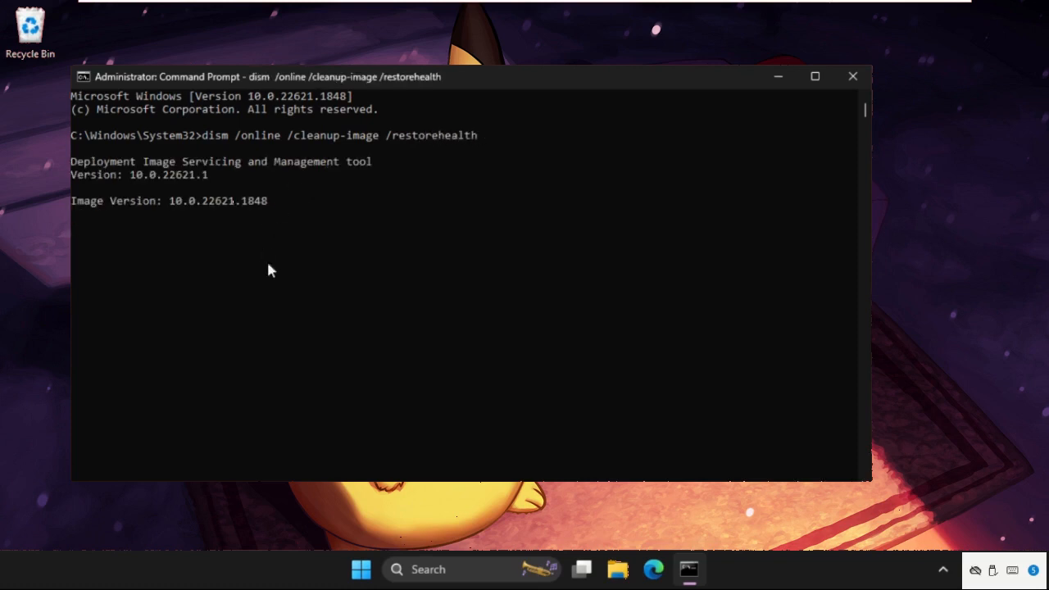
{"action": "mouse_move", "coordinate": [204, 298]}
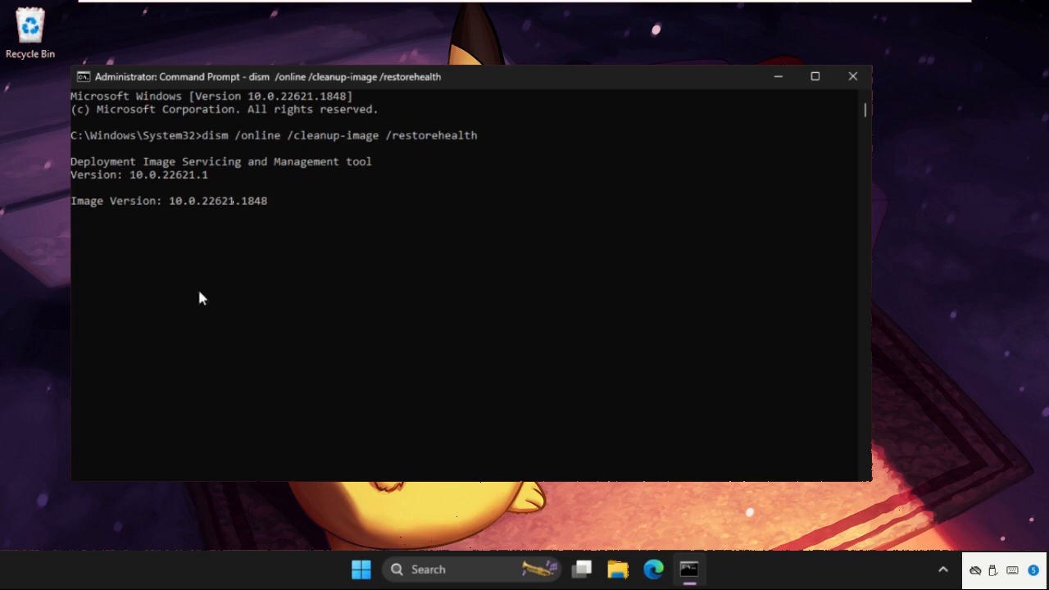
{"action": "mouse_move", "coordinate": [451, 374]}
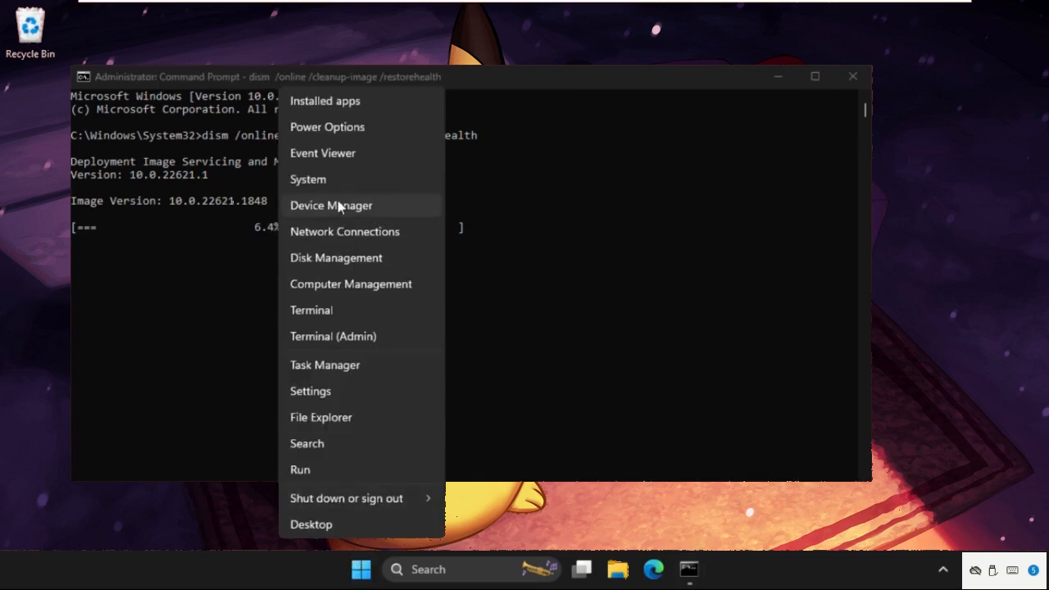
- In Device Manager, start Update Driver for the Standard PS/2 Keyboard from its Driver properties
{"action": "left_click", "coordinate": [332, 205]}
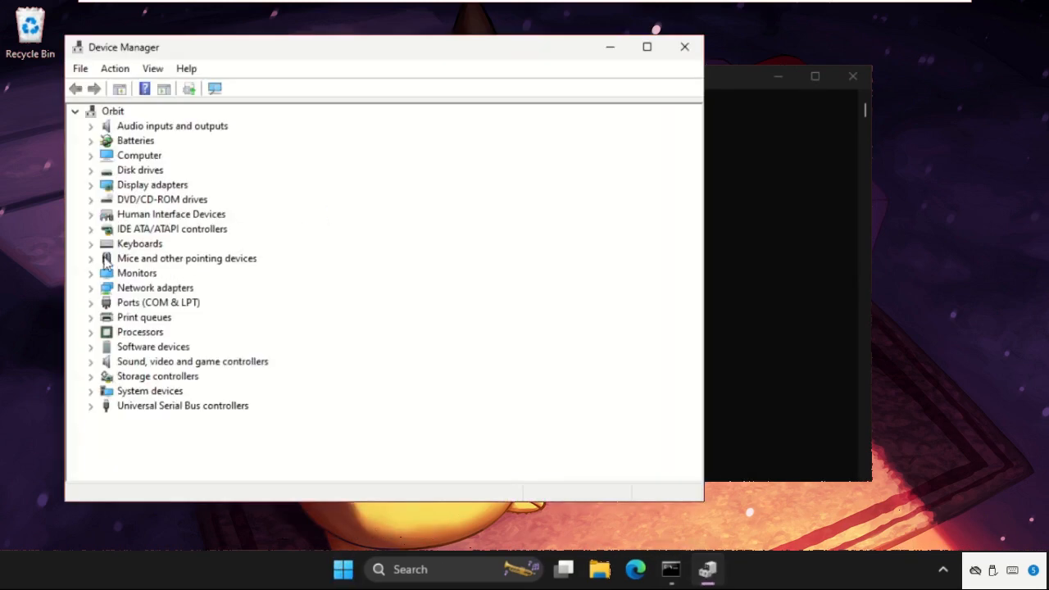
{"action": "left_click", "coordinate": [90, 243]}
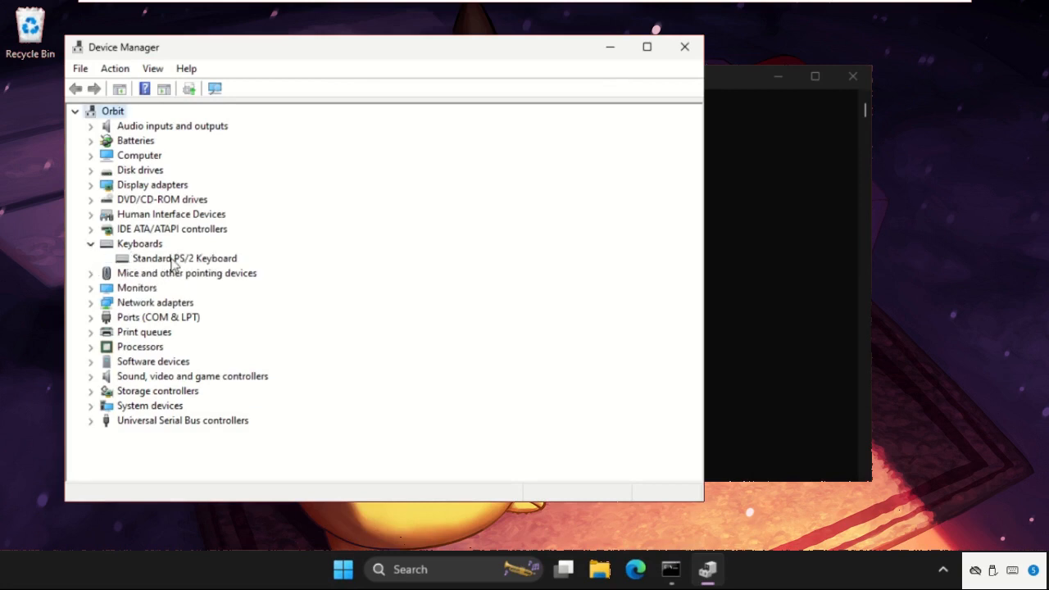
{"action": "right_click", "coordinate": [183, 259]}
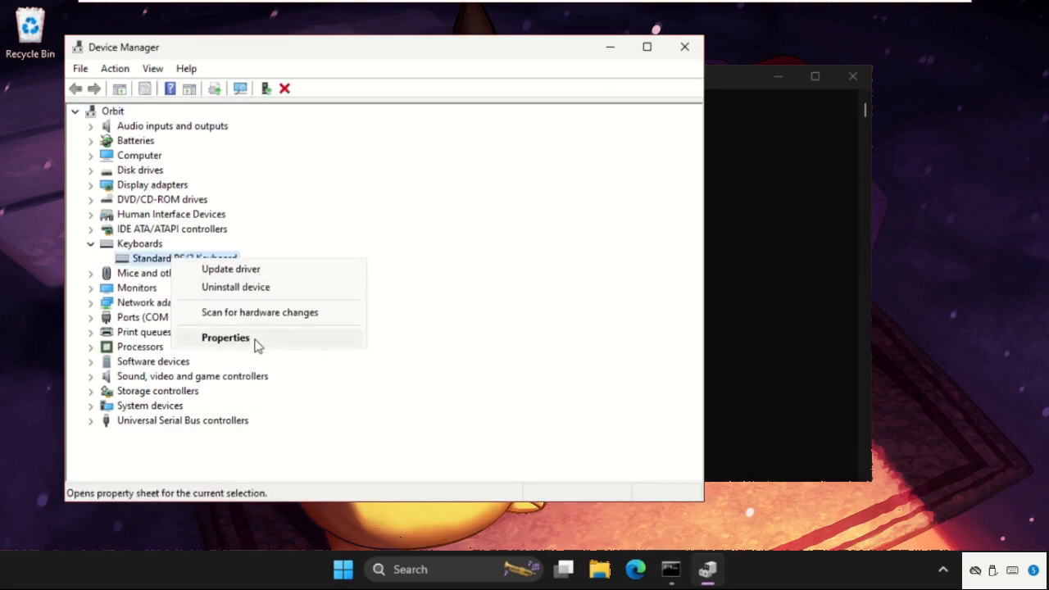
{"action": "left_click", "coordinate": [225, 338]}
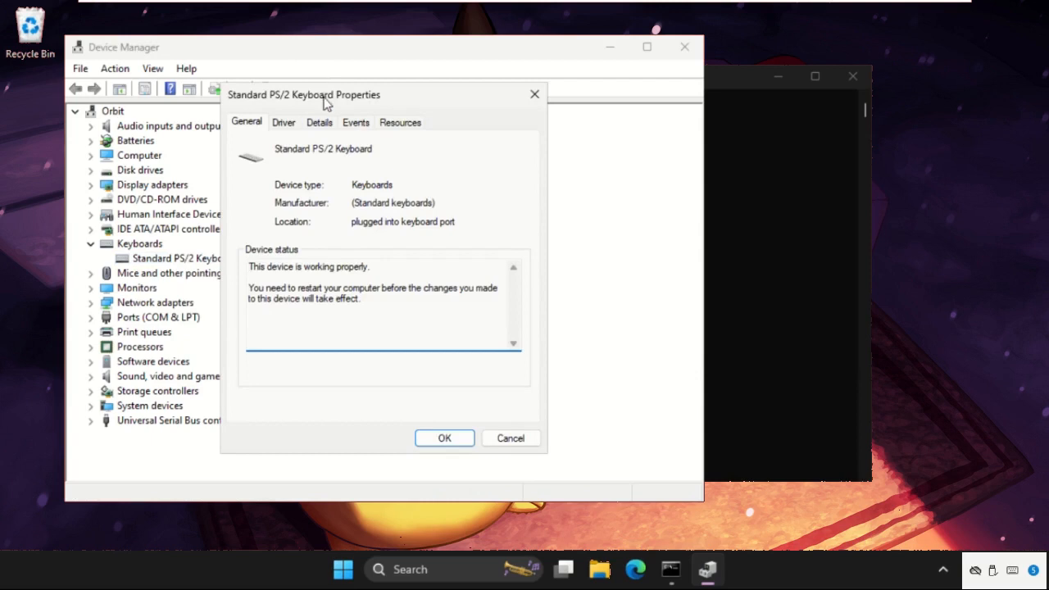
{"action": "left_click", "coordinate": [649, 144]}
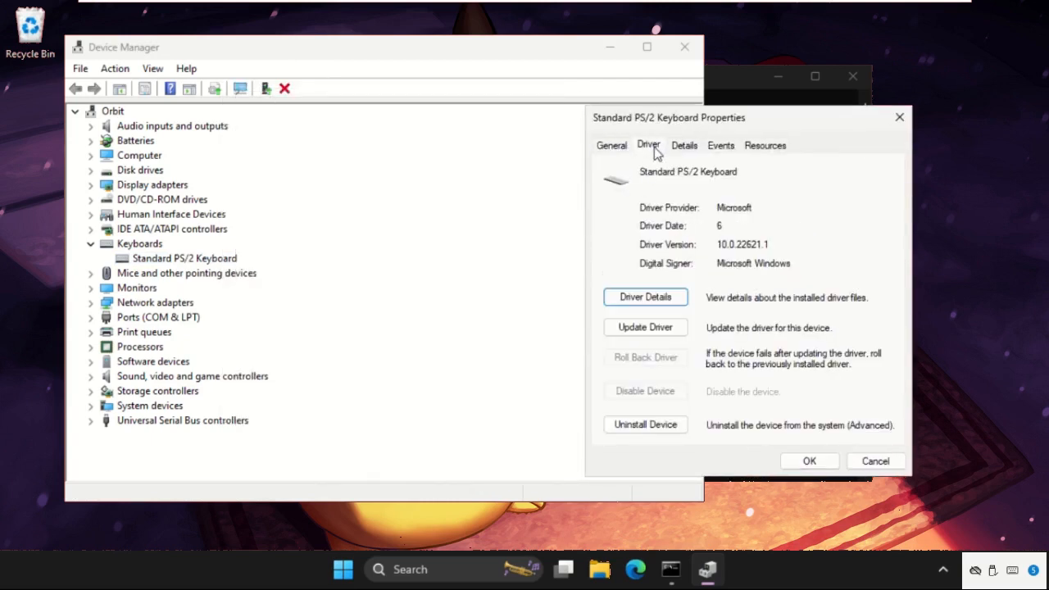
{"action": "left_click", "coordinate": [646, 328]}
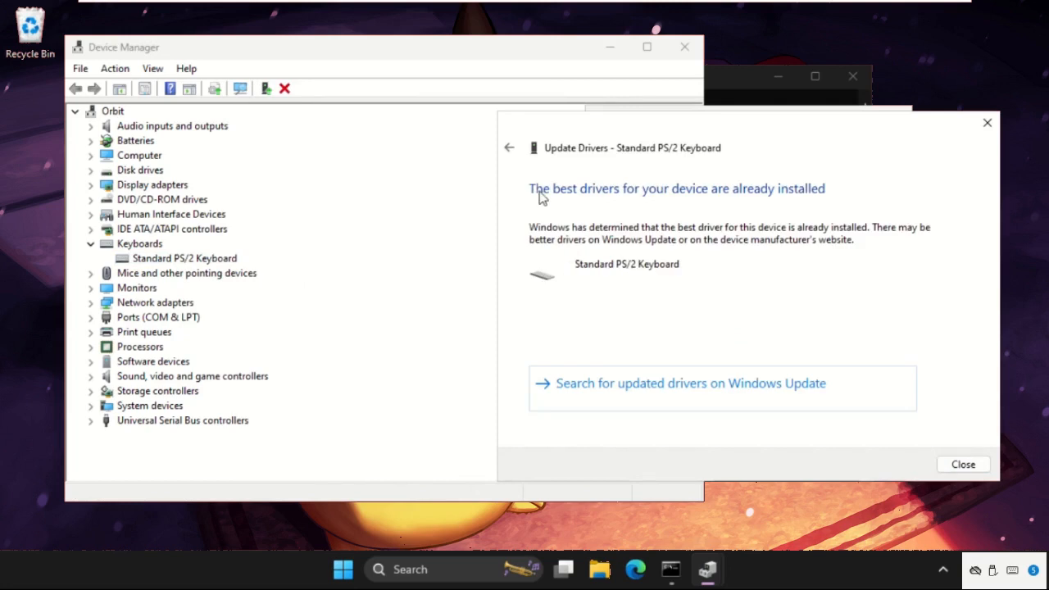
{"action": "mouse_move", "coordinate": [692, 272]}
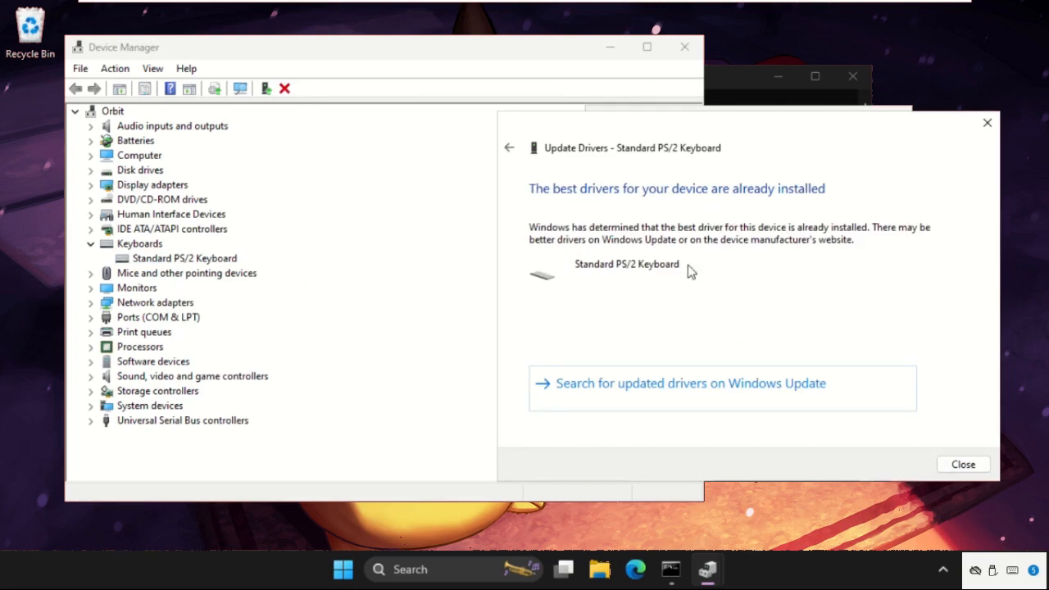
{"action": "mouse_move", "coordinate": [508, 144]}
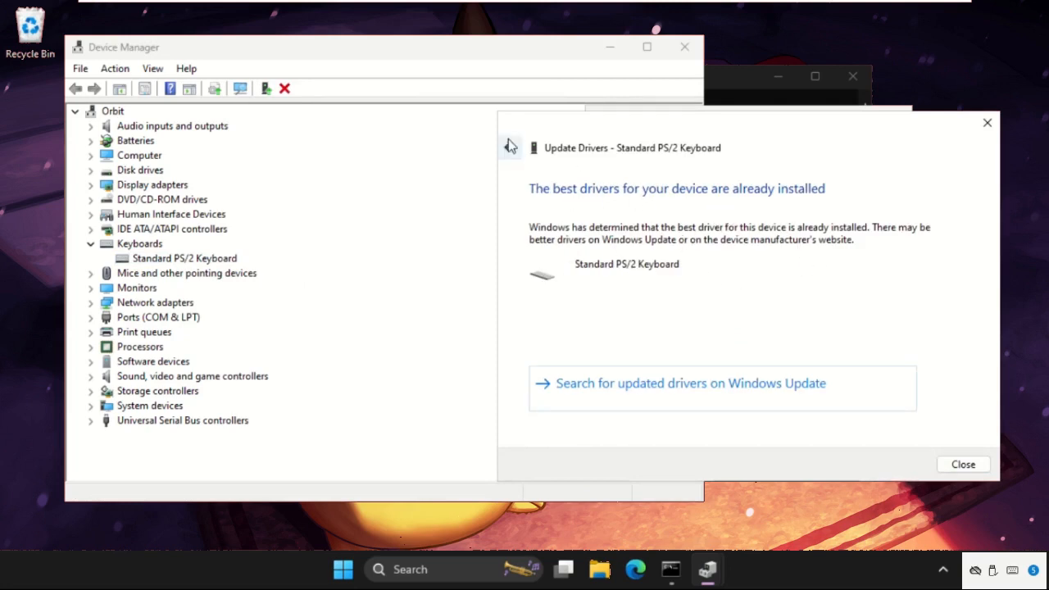
- Manually reinstall the Standard PS/2 Keyboard driver via Browse my computer and close the wizard
{"action": "left_click", "coordinate": [509, 148]}
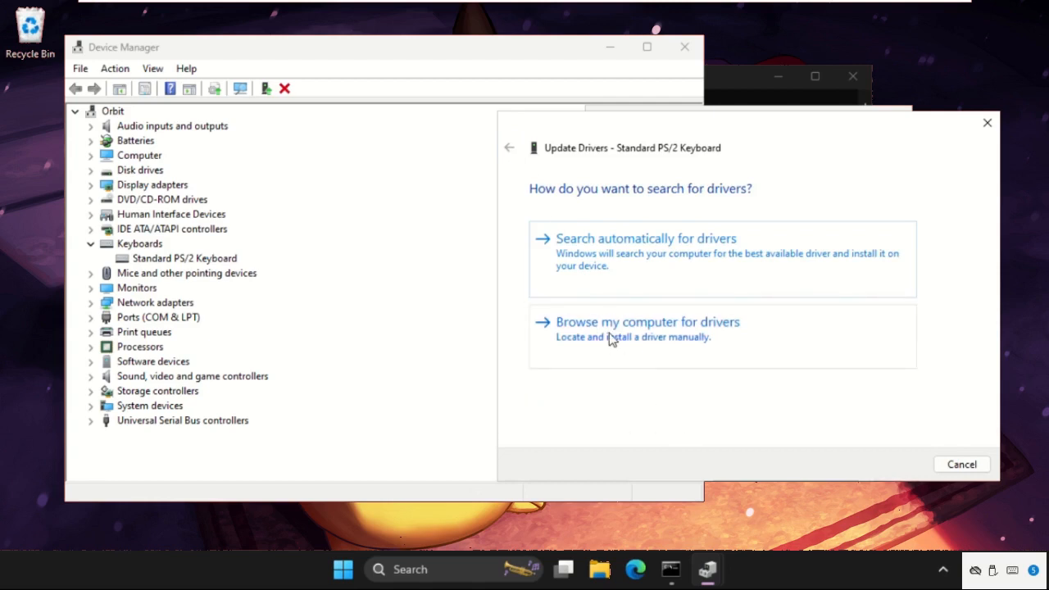
{"action": "left_click", "coordinate": [646, 321]}
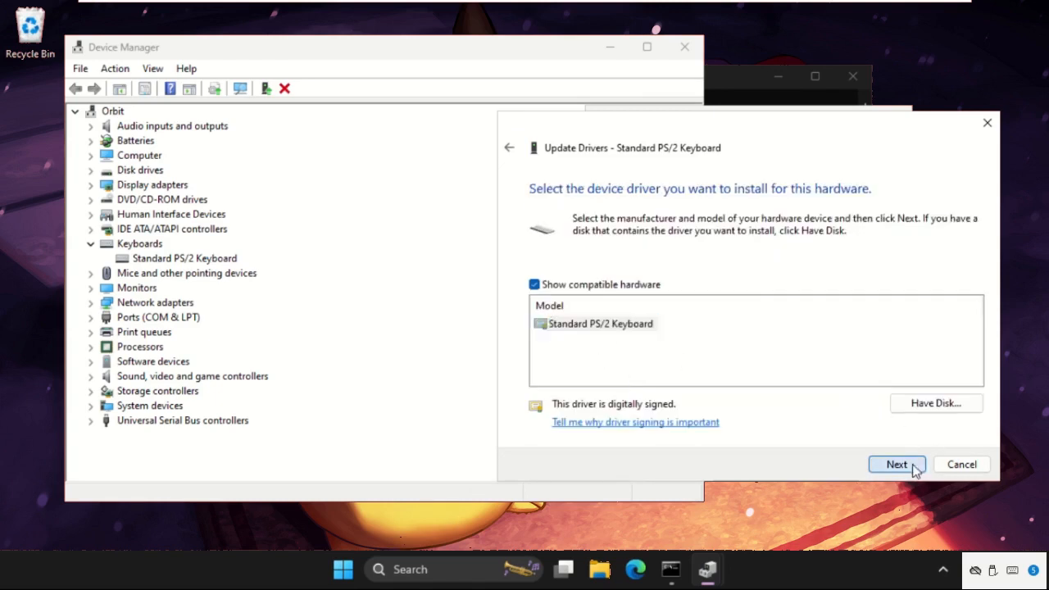
{"action": "left_click", "coordinate": [897, 464]}
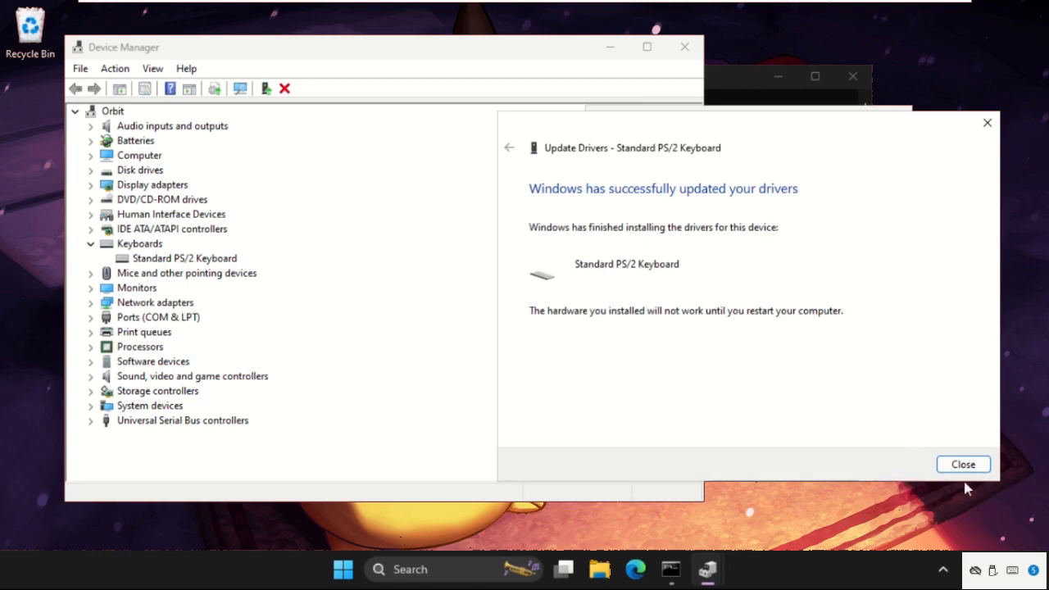
{"action": "left_click", "coordinate": [964, 464]}
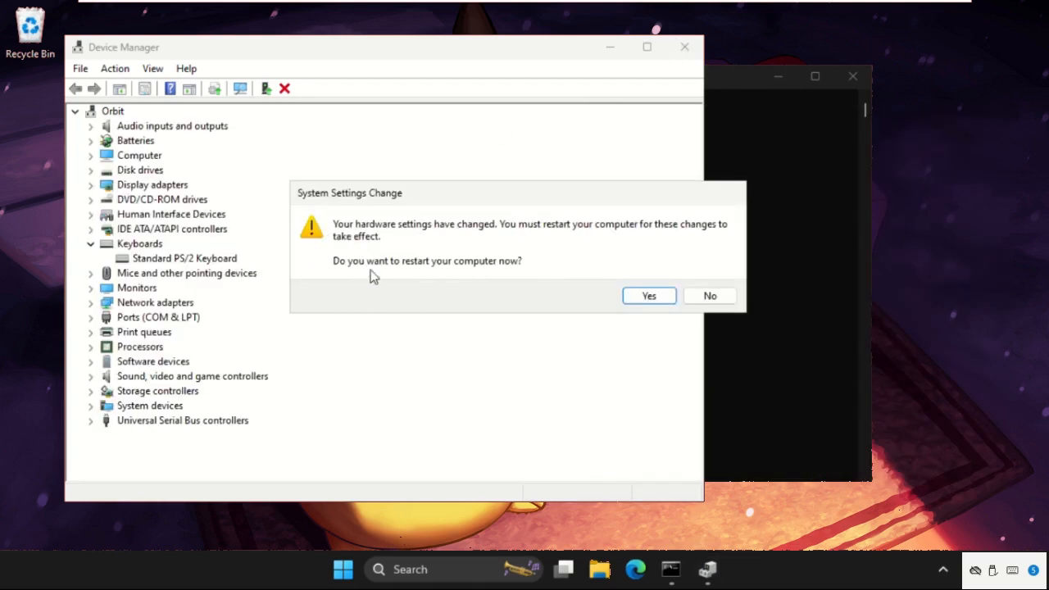
{"action": "mouse_move", "coordinate": [572, 287]}
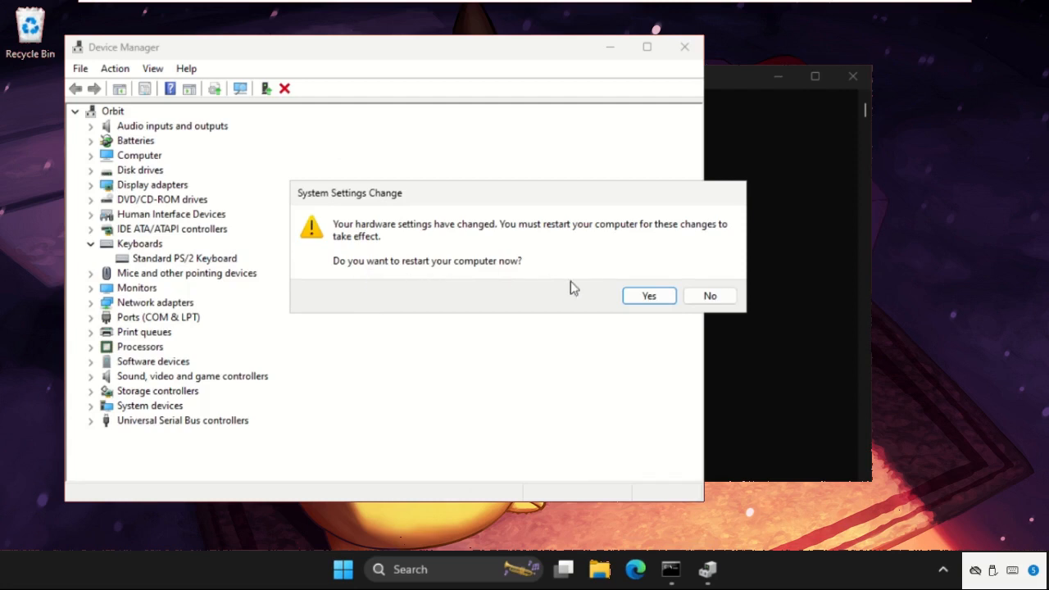
{"action": "mouse_move", "coordinate": [571, 285]}
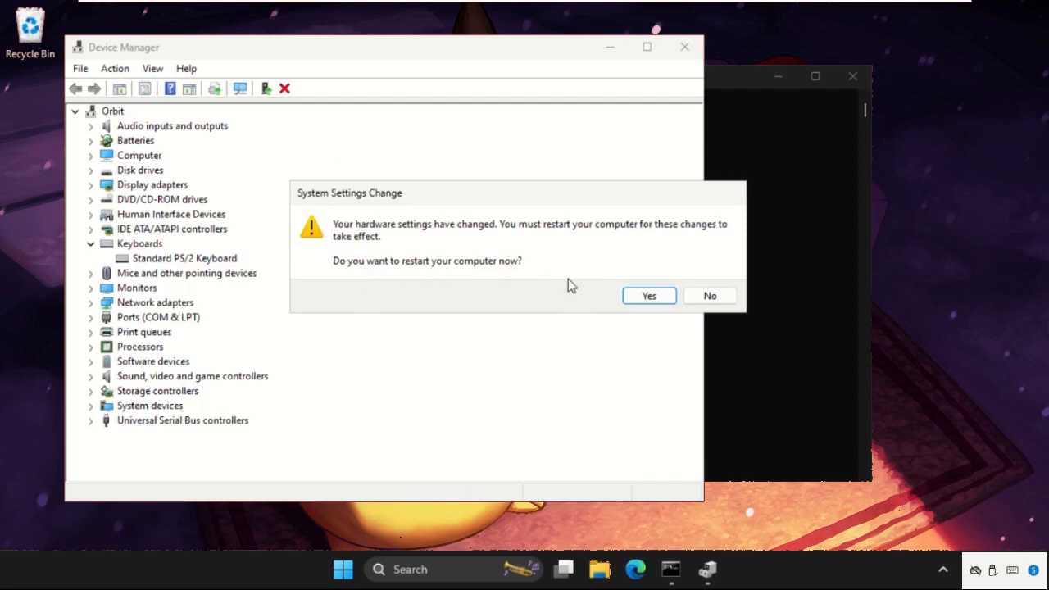
{"action": "mouse_move", "coordinate": [713, 338]}
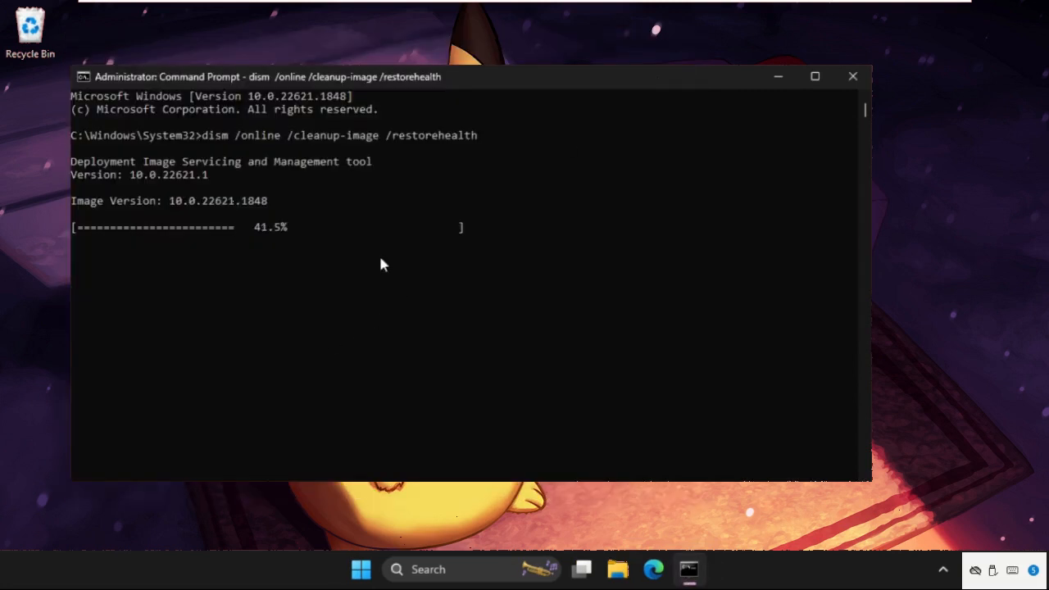
- Show the Start menu power options to restart the computer
{"action": "left_click", "coordinate": [361, 570]}
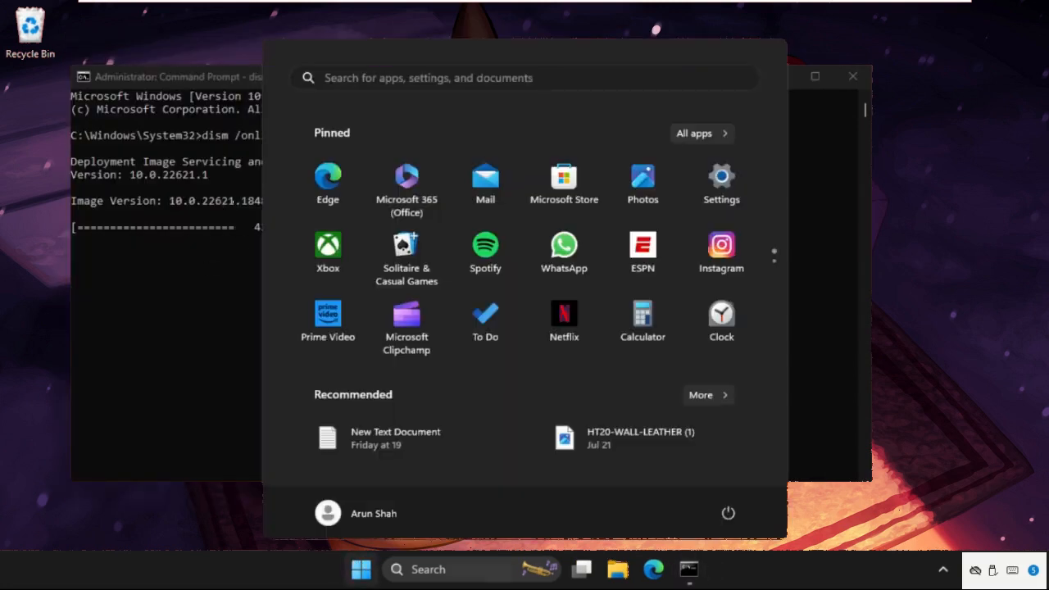
{"action": "left_click", "coordinate": [728, 511]}
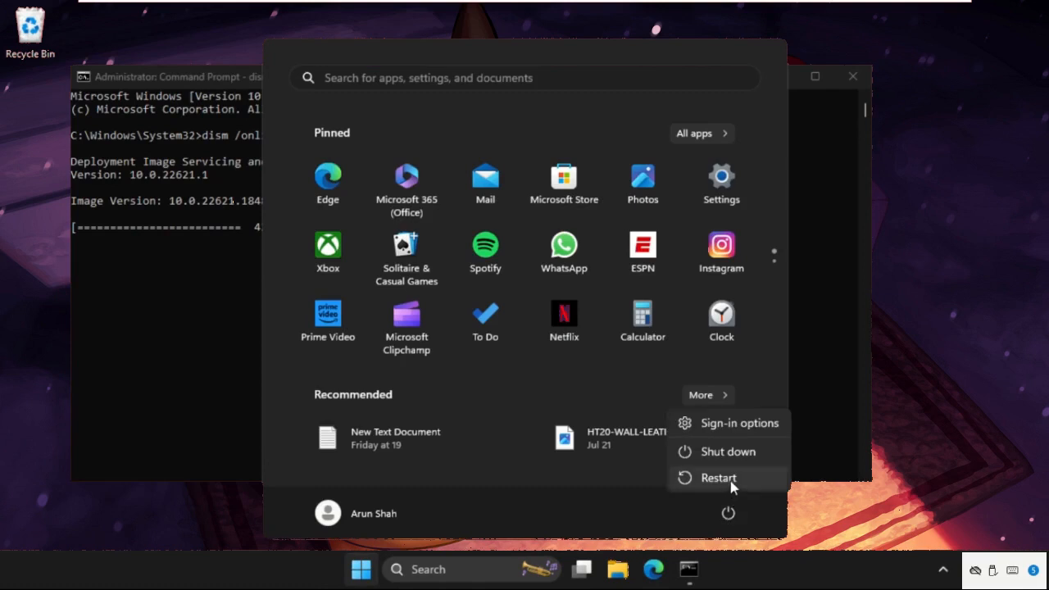